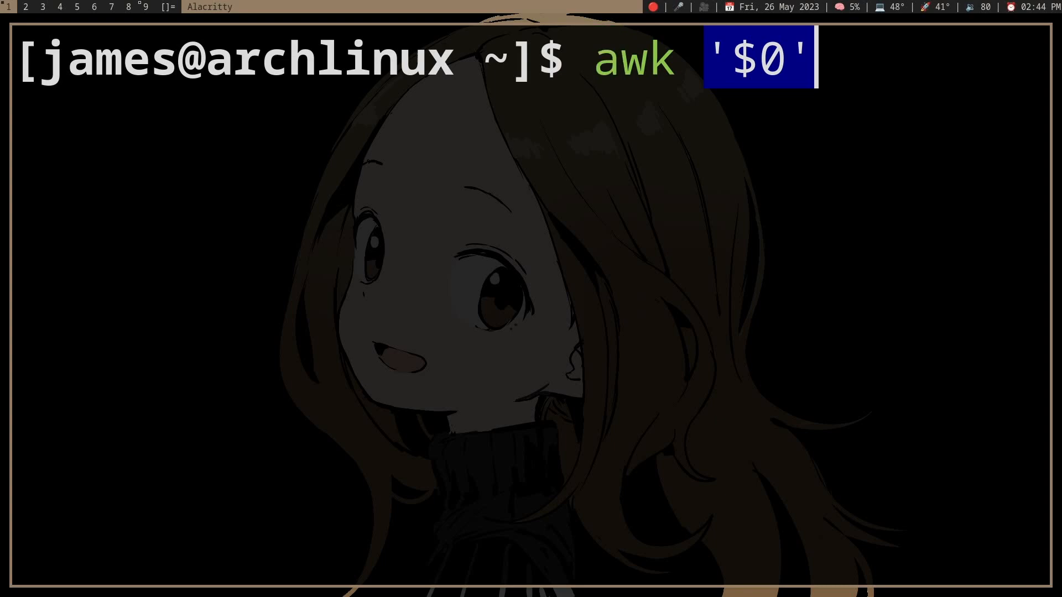
Enter the ~/.zsh/ path to run awk '$0' on ~/.zsh/.zshrc.
{"action": "type", "text": "~/.zsh/"}
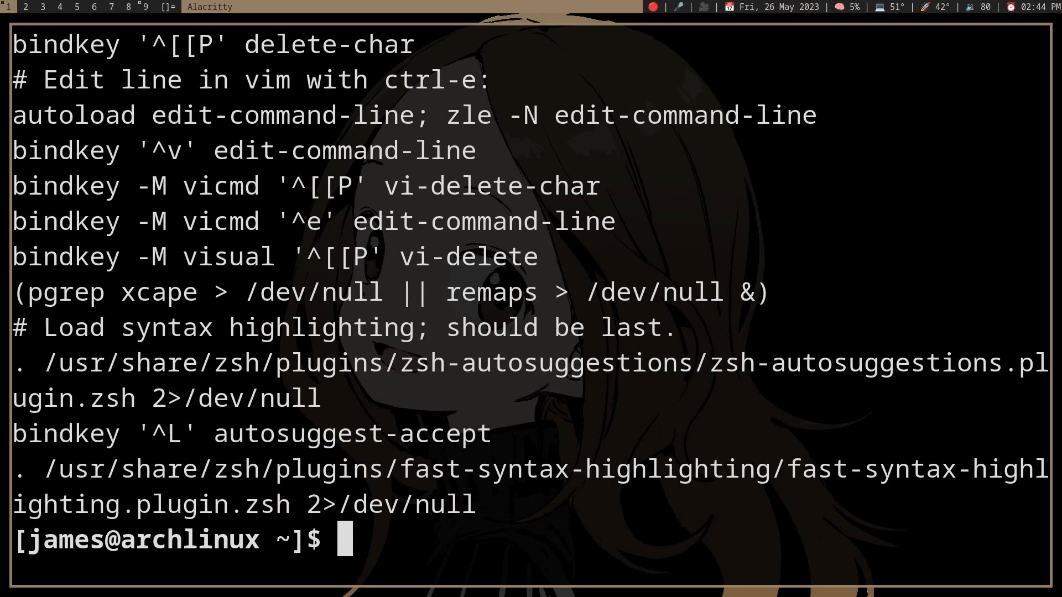
Print ~/.zsh/.zshrc with cat, then rerun awk '$0' ~/.zsh/.zshrc without blank lines.
{"action": "type", "text": "awk '$0' ~/.zsh/.zshrc"}
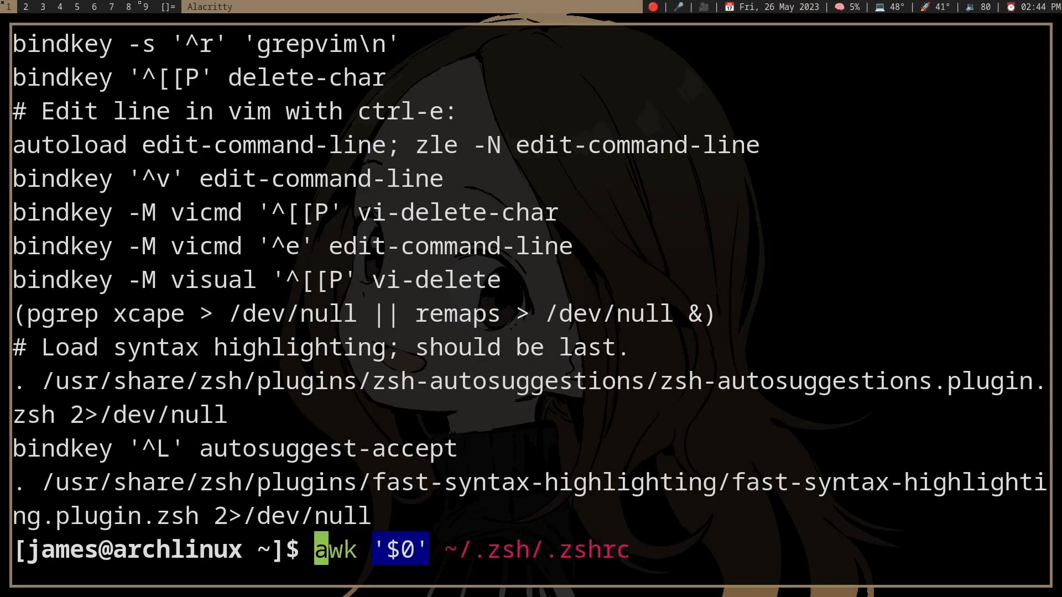
{"action": "type", "text": "ca"}
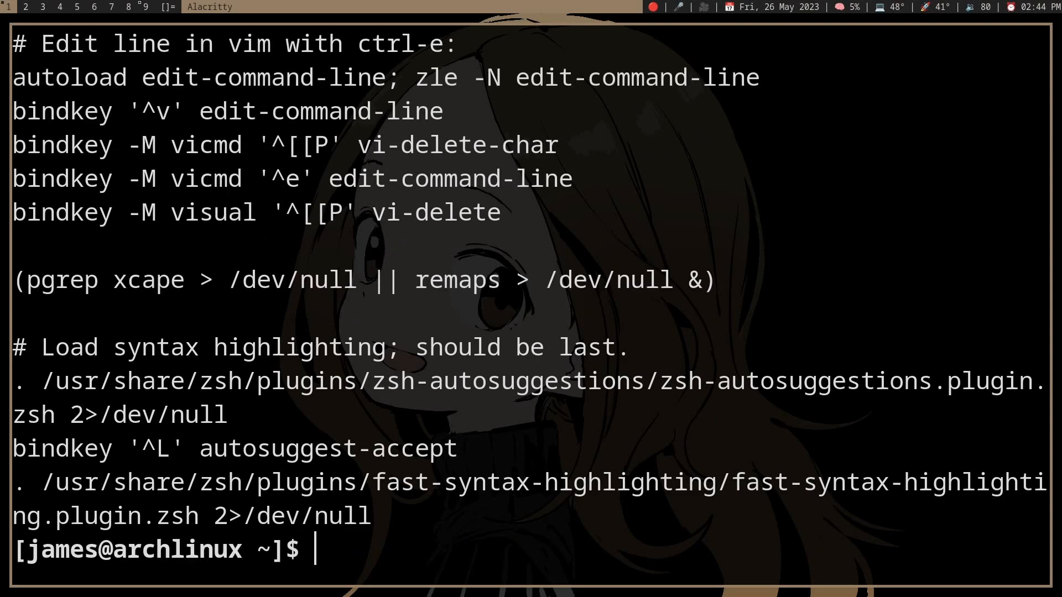
{"action": "type", "text": "awk '$0' ~/.zsh/.zshrc"}
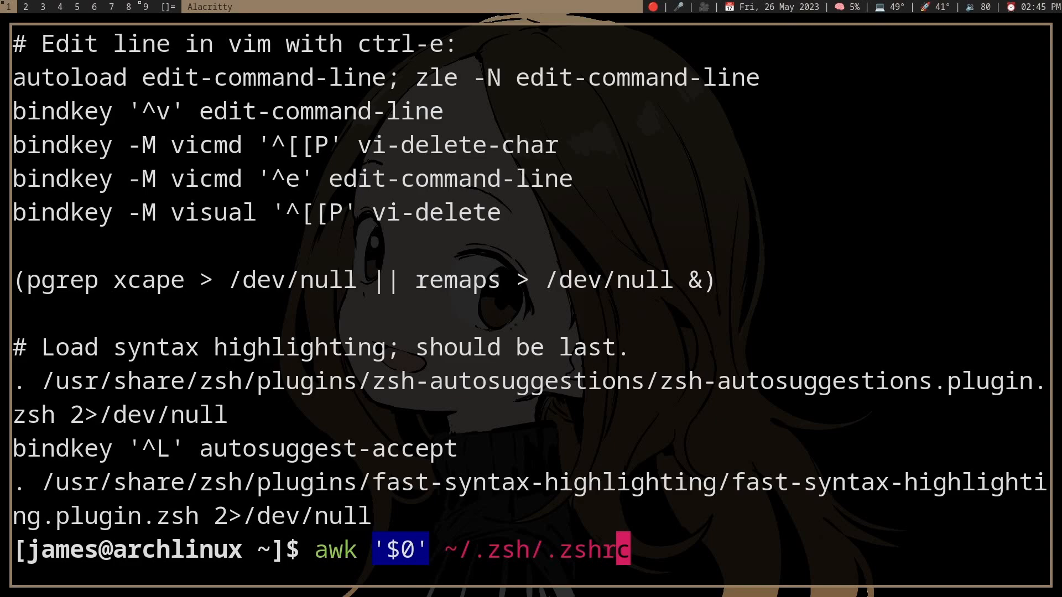
{"action": "key", "text": "Return"}
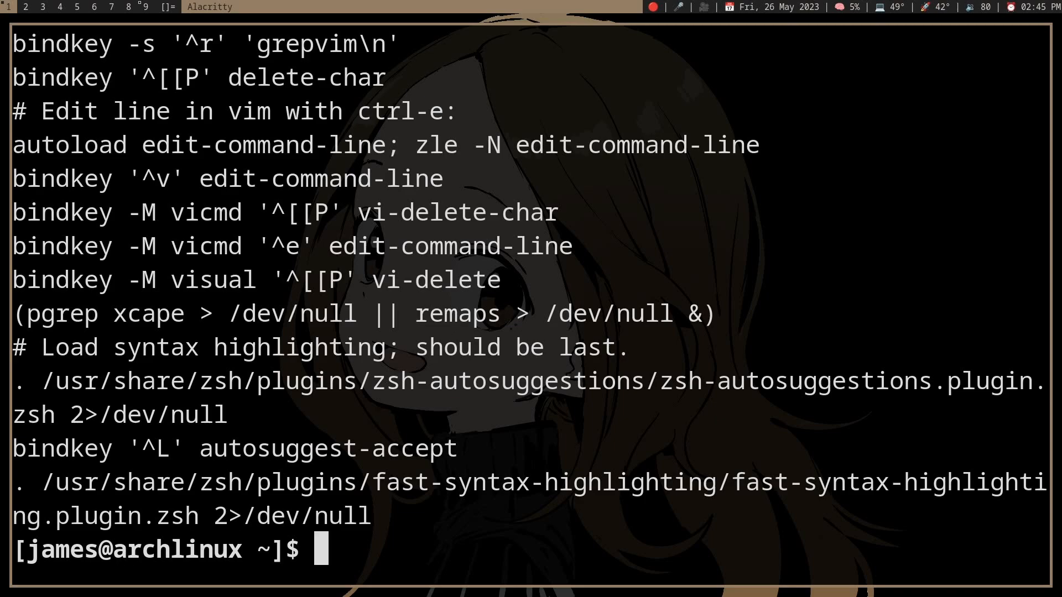
Edit the recalled awk command so its program reads '$0 != {print $0}'.
{"action": "type", "text": "awk '$0' ~/.zsh/.zshrc"}
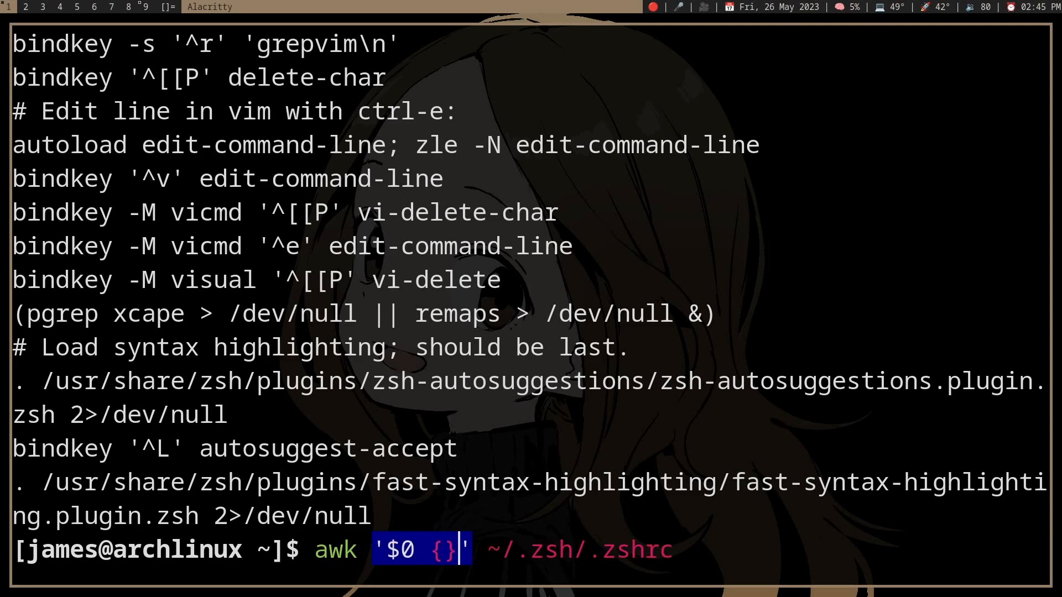
{"action": "type", "text": "print $)"}
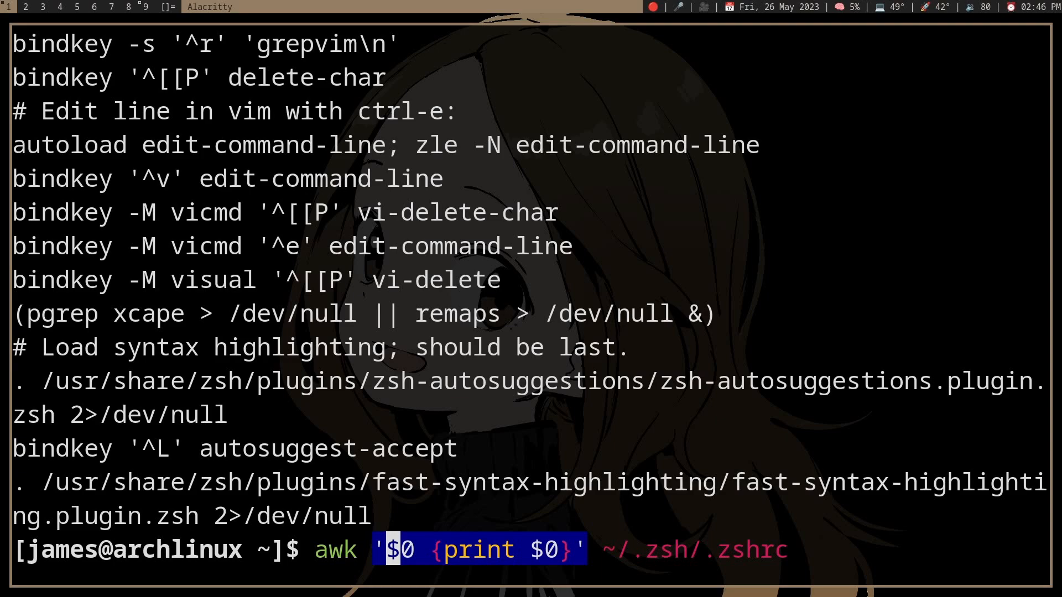
{"action": "type", "text": "!= 0"}
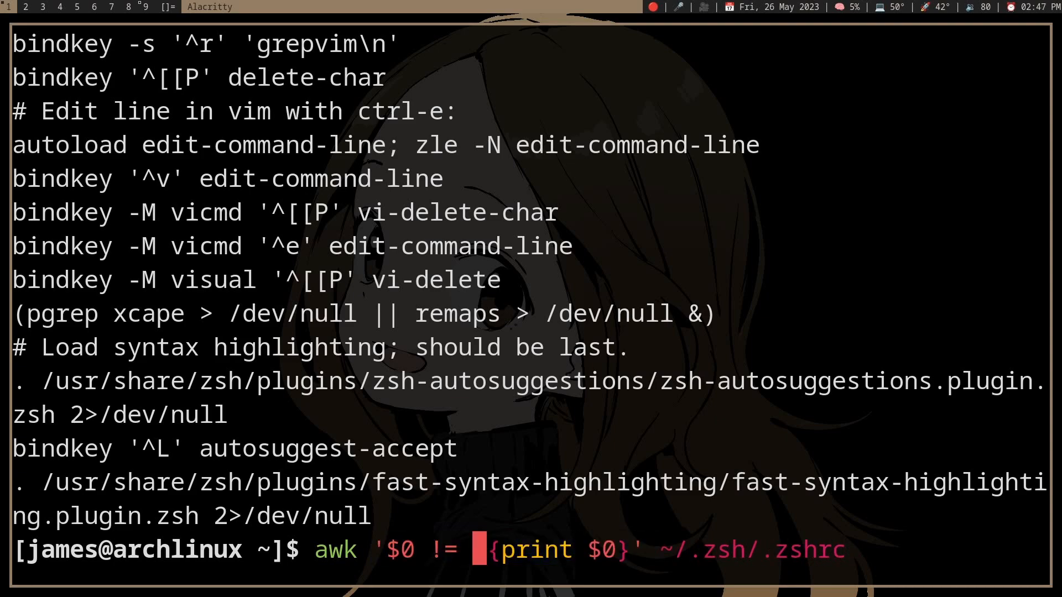
Add "" after != in the awk program to compare against an empty string.
{"action": "type", "text": "\""}
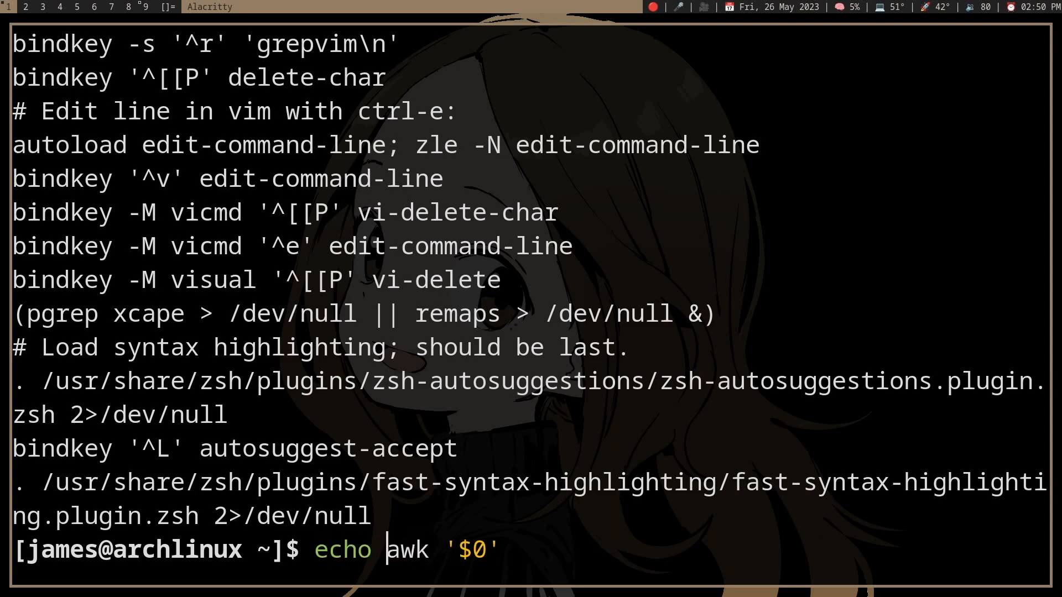
Pipe echo '0' into awk with '$0', '$0 == ""' and '$0 != ""' programs.
{"action": "type", "text": "'0' |"}
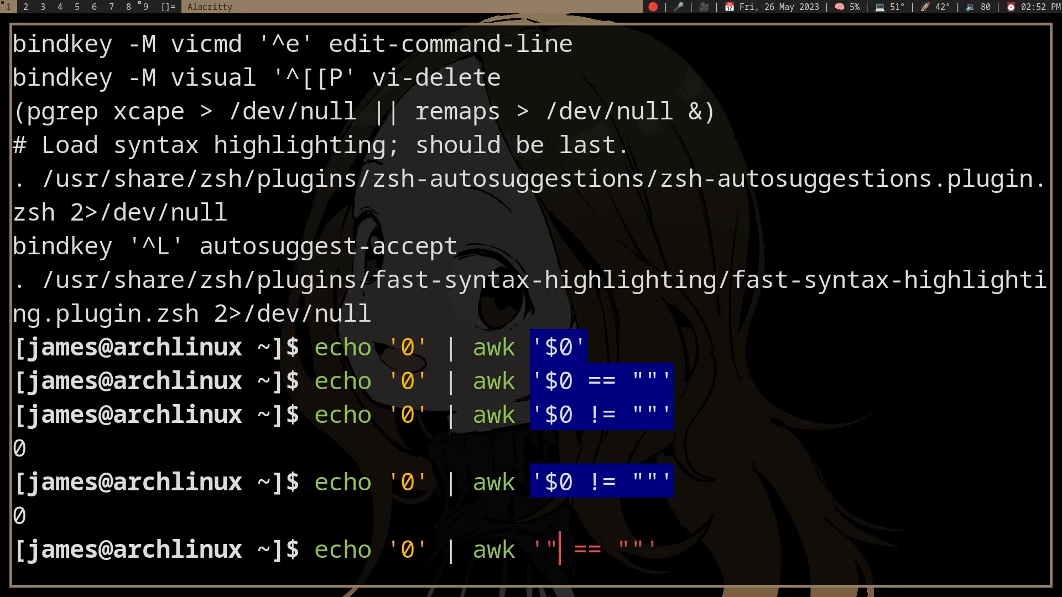
{"action": "type", "text": "h"}
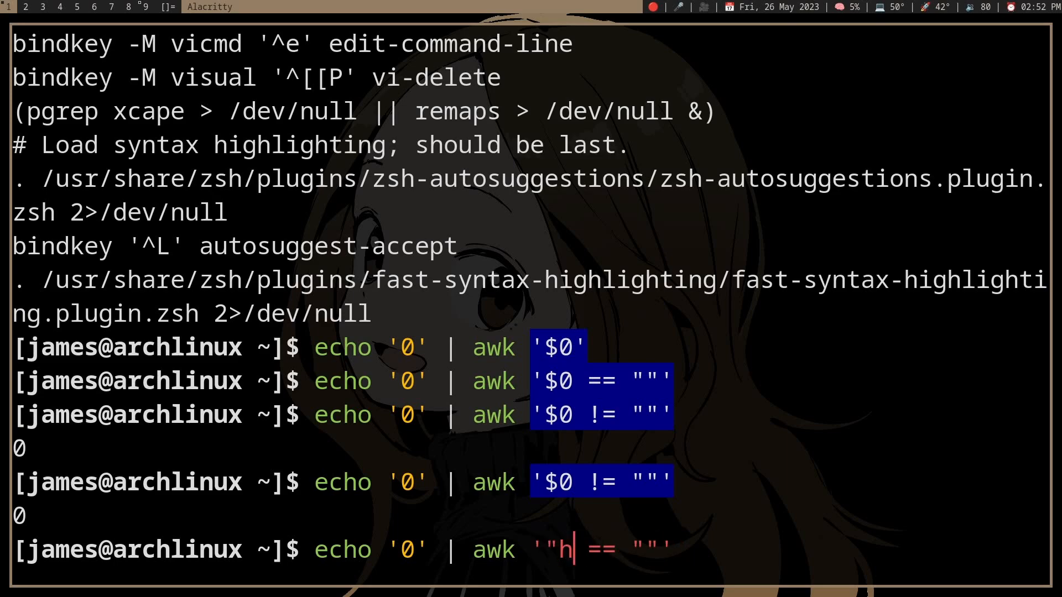